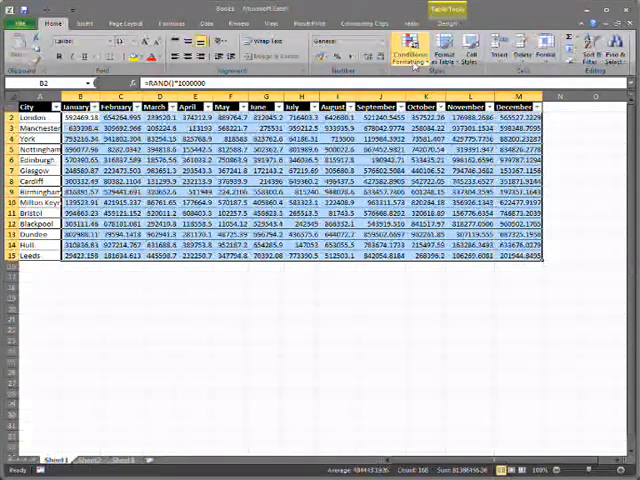
# Show the Conditional Formatting menu, with its Data Bars choices, for the city-by-month values.
pyautogui.click(409, 50)
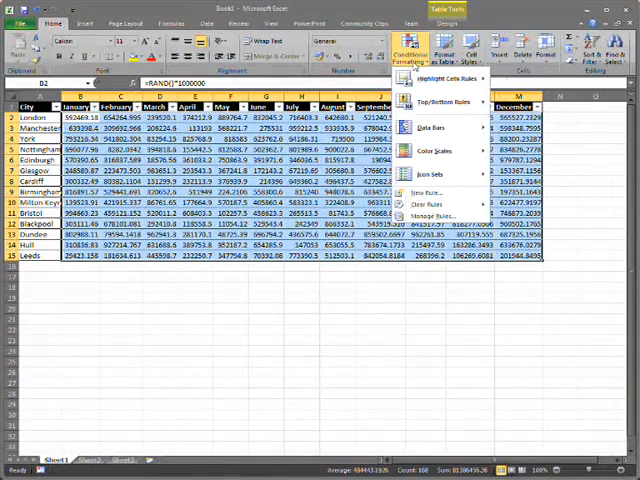